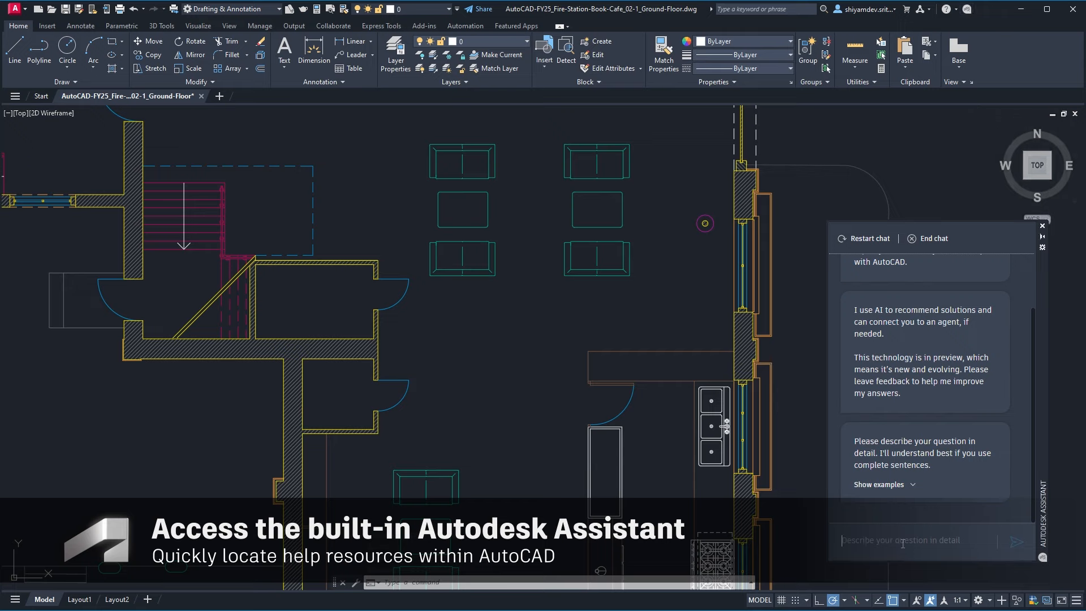
# Ask the Autodesk Assistant 'How do I find activity insights?' and send it
pyautogui.write('How')
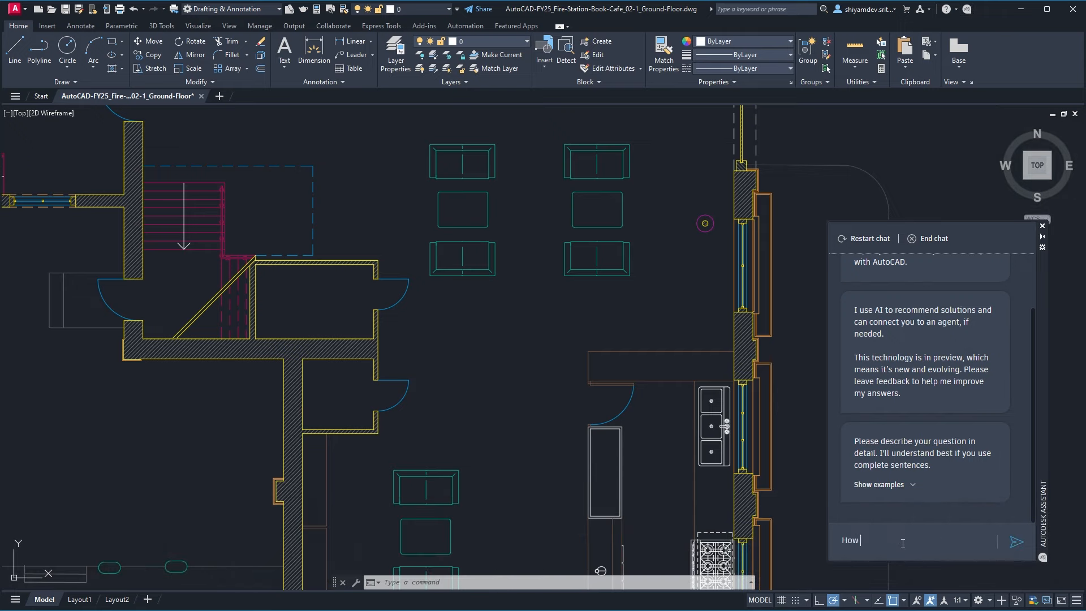
pyautogui.write('do I find activity')
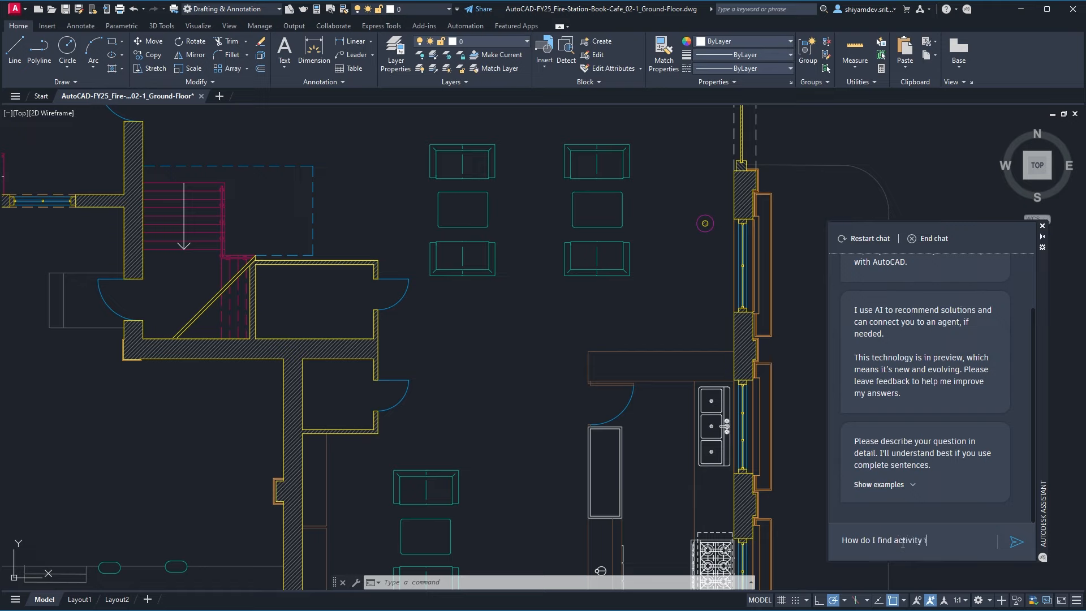
pyautogui.write('insights?')
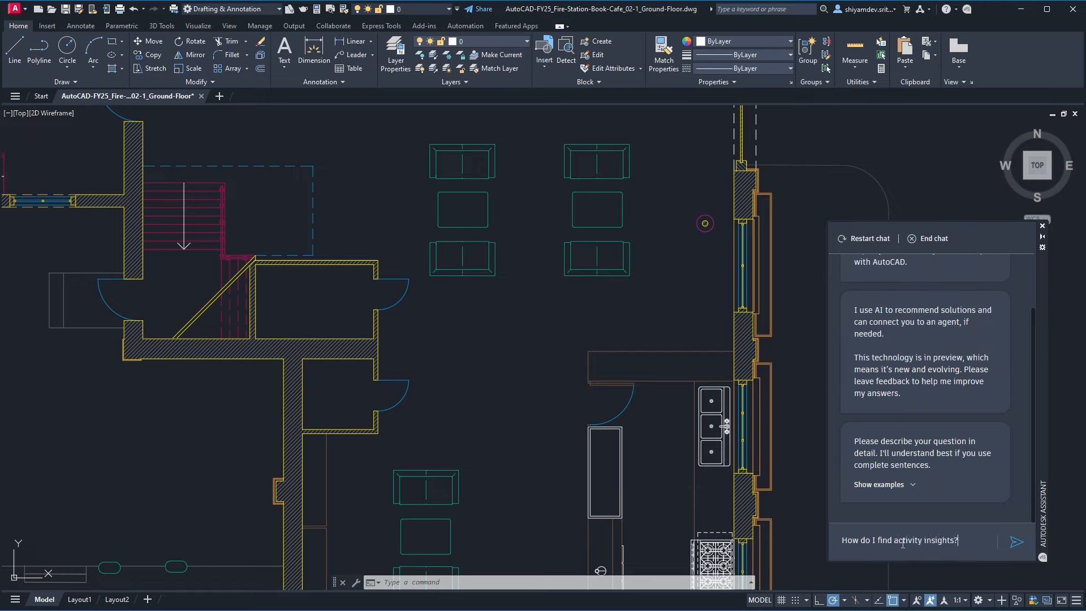
pyautogui.click(1016, 541)
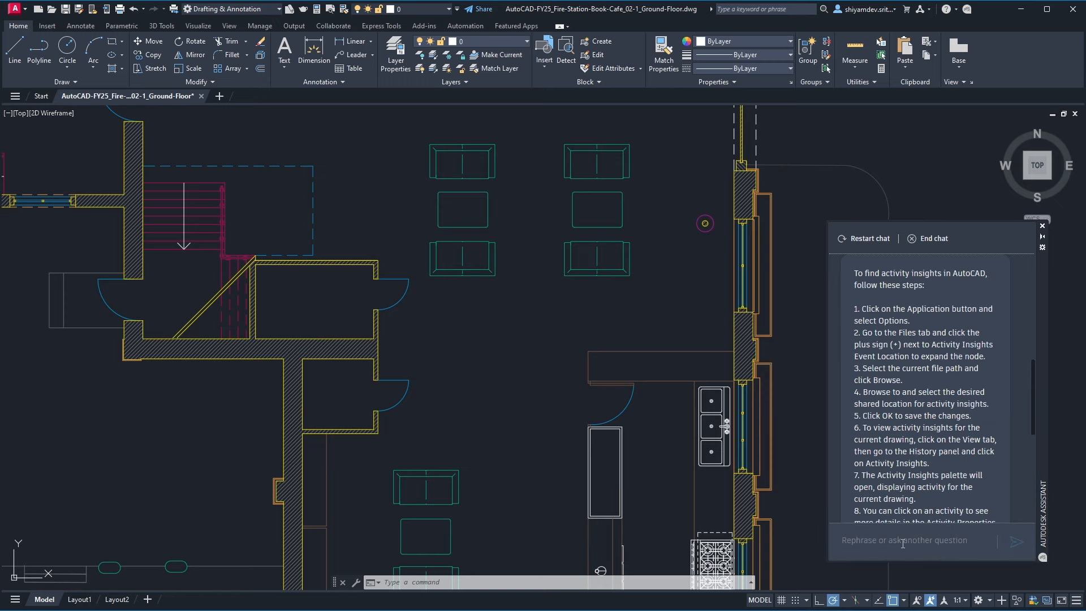
pyautogui.moveTo(1023, 431)
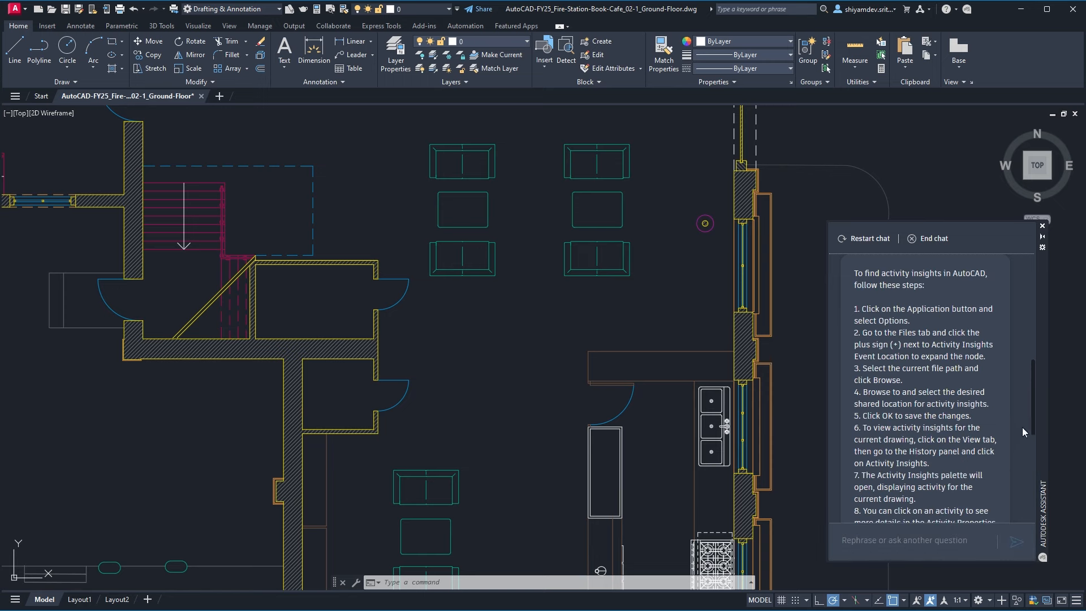
# Read the Assistant's full answer to the end and request to connect with an agent
pyautogui.scroll(-3)
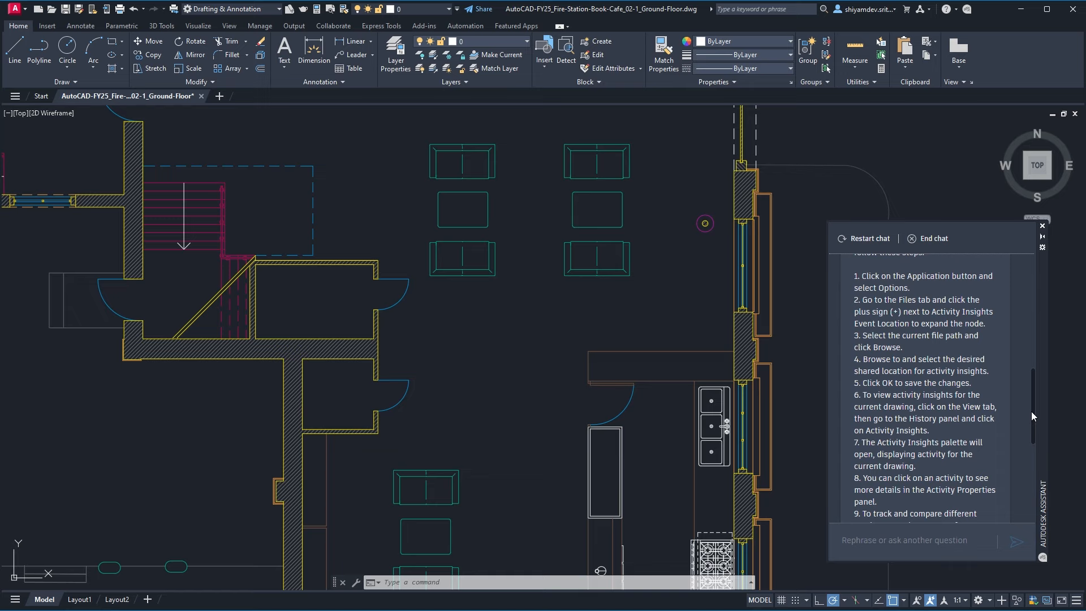
pyautogui.scroll(-3)
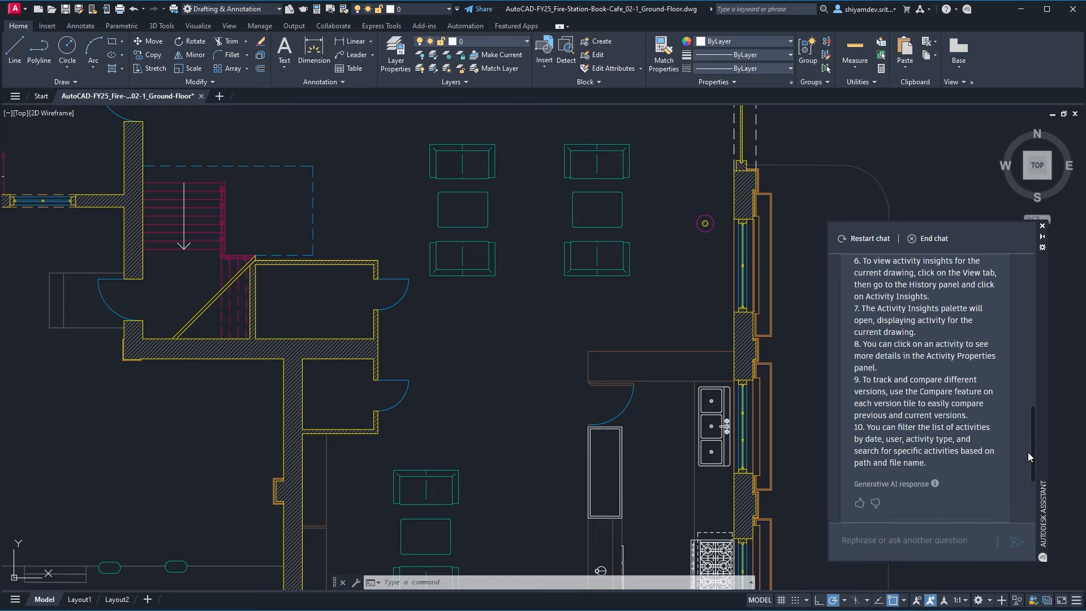
pyautogui.scroll(-3)
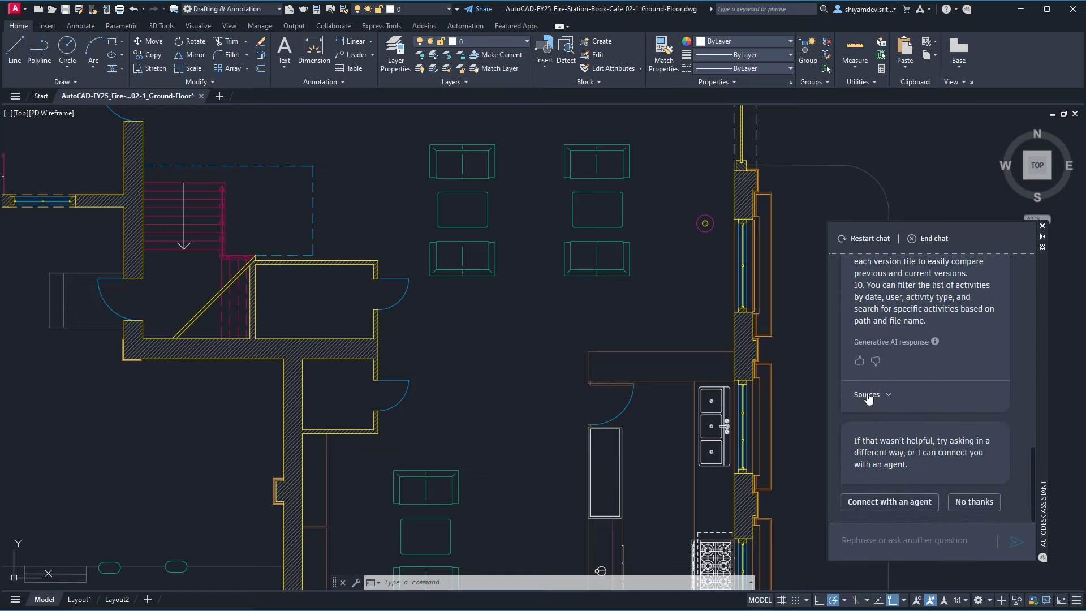
pyautogui.click(866, 394)
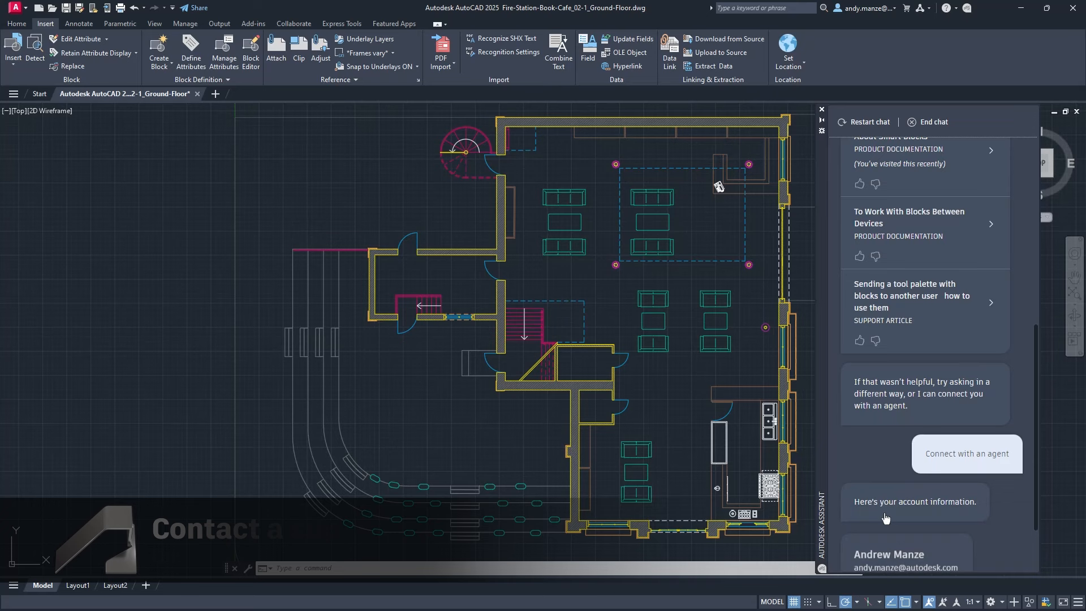
# Choose the Live Chat option below the account information to reach a support agent
pyautogui.scroll(-3)
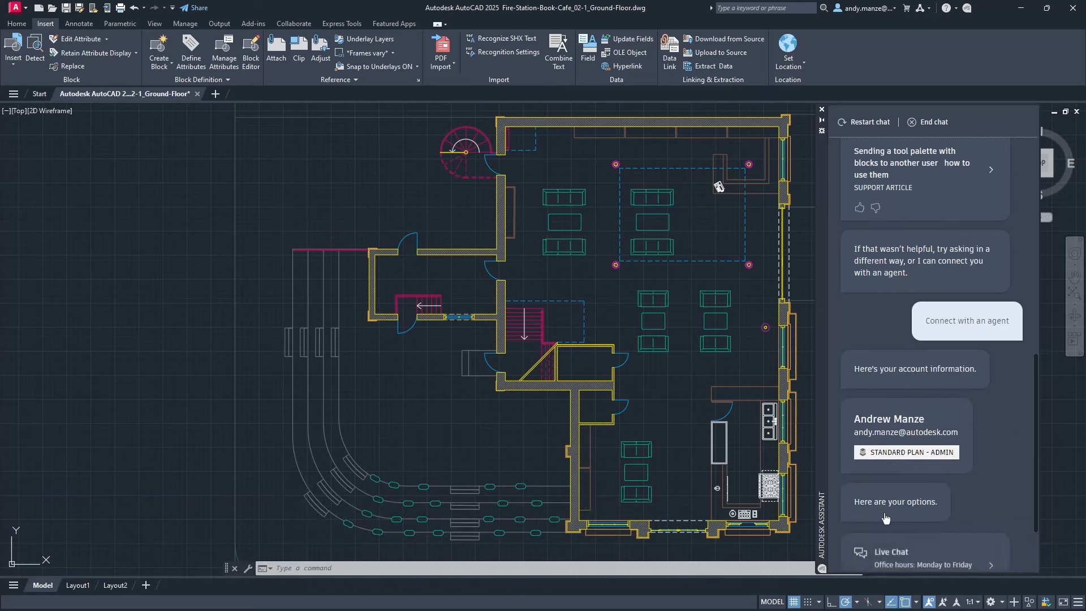
pyautogui.scroll(-3)
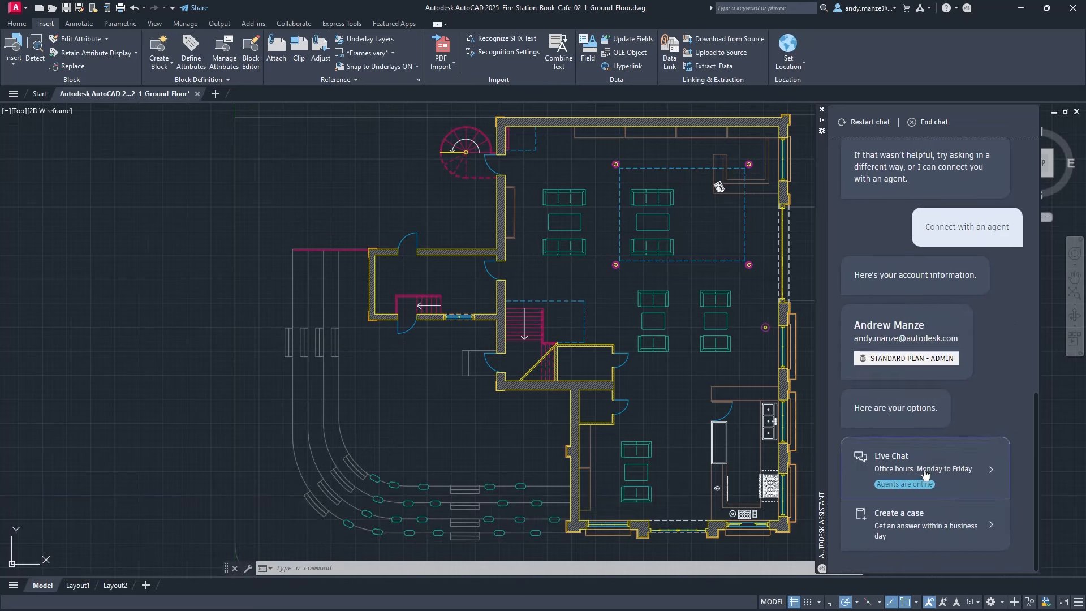
pyautogui.click(901, 467)
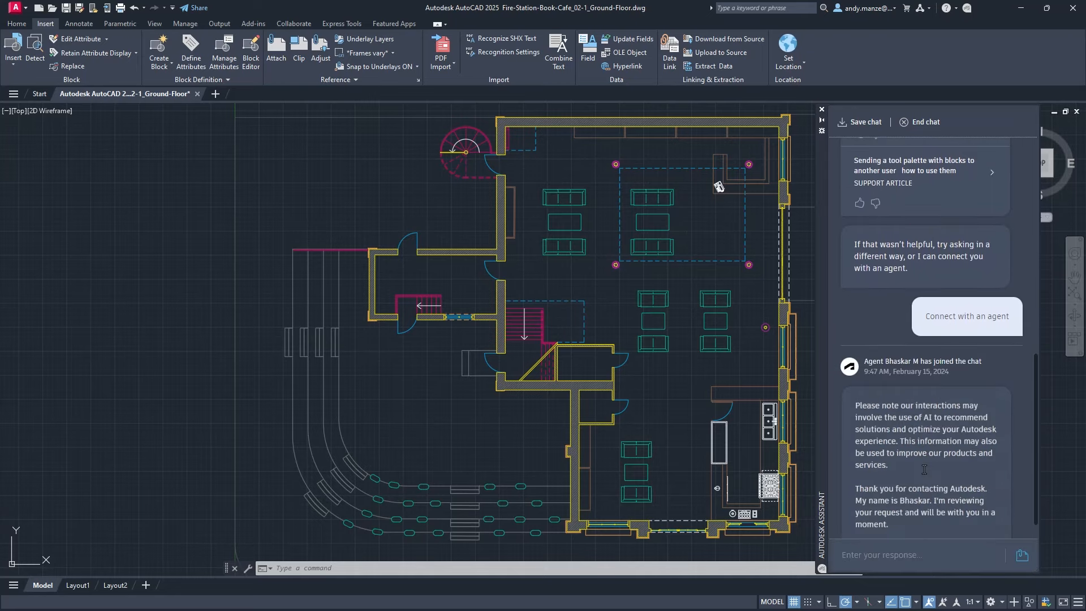
# Send the live agent the message 'Hi, how can i use smart blocks?'
pyautogui.scroll(-3)
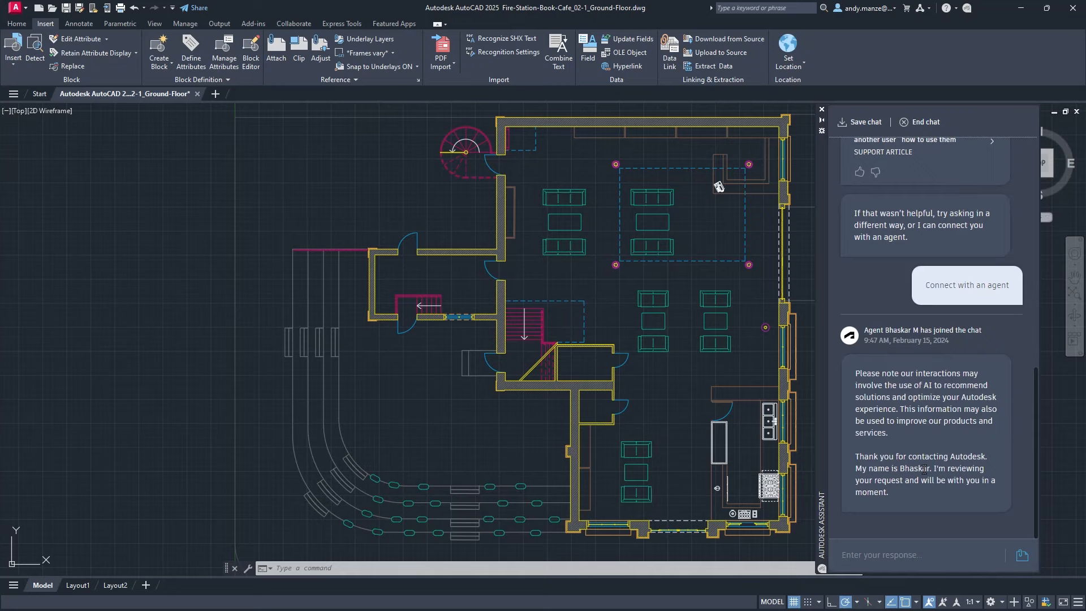
pyautogui.click(921, 555)
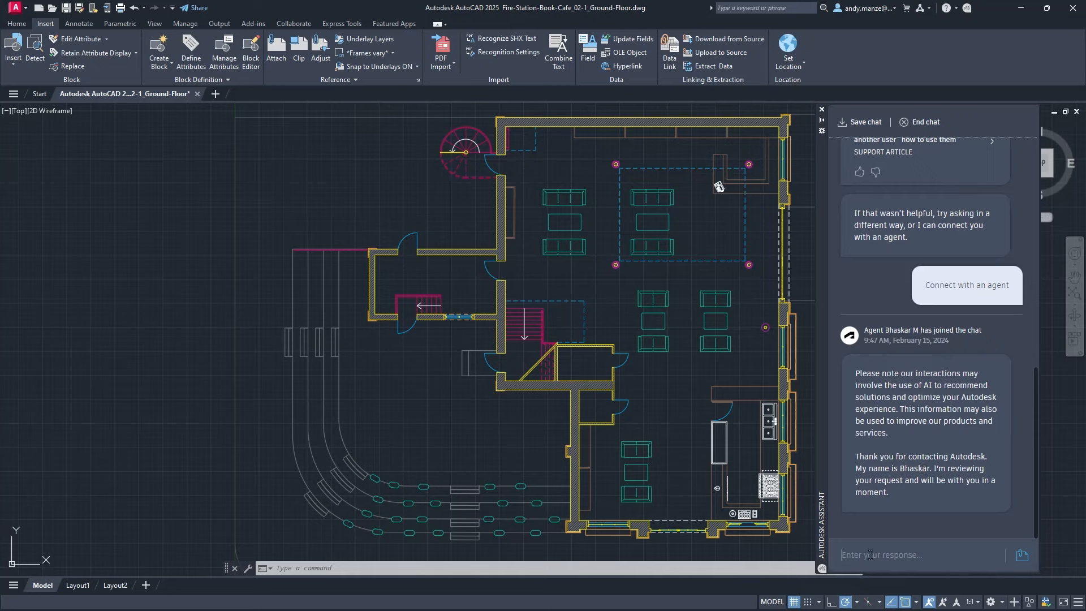
pyautogui.write('Hi, how')
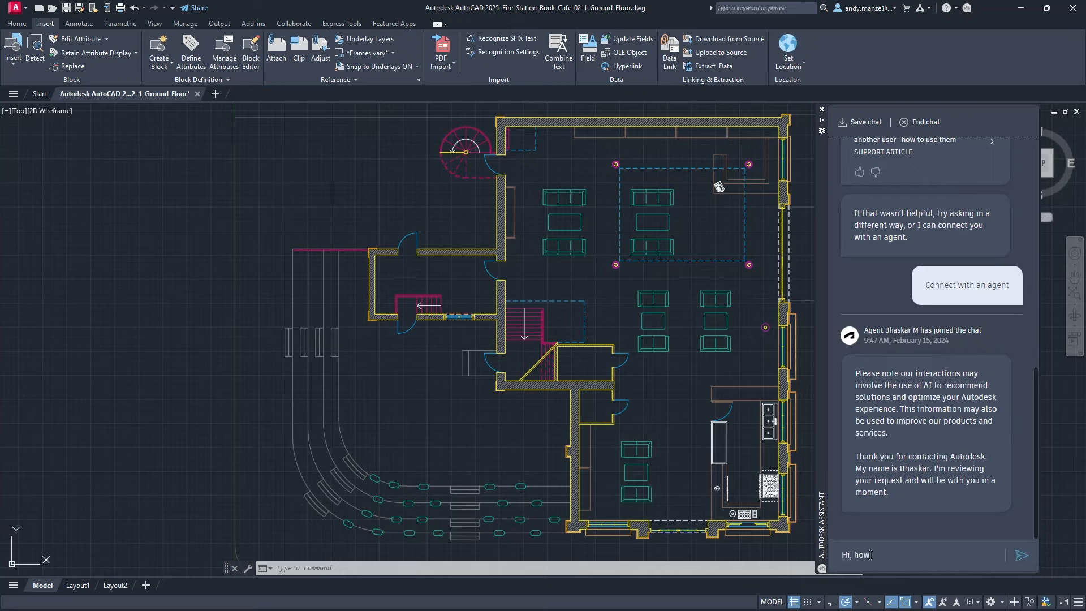
pyautogui.write('can i use')
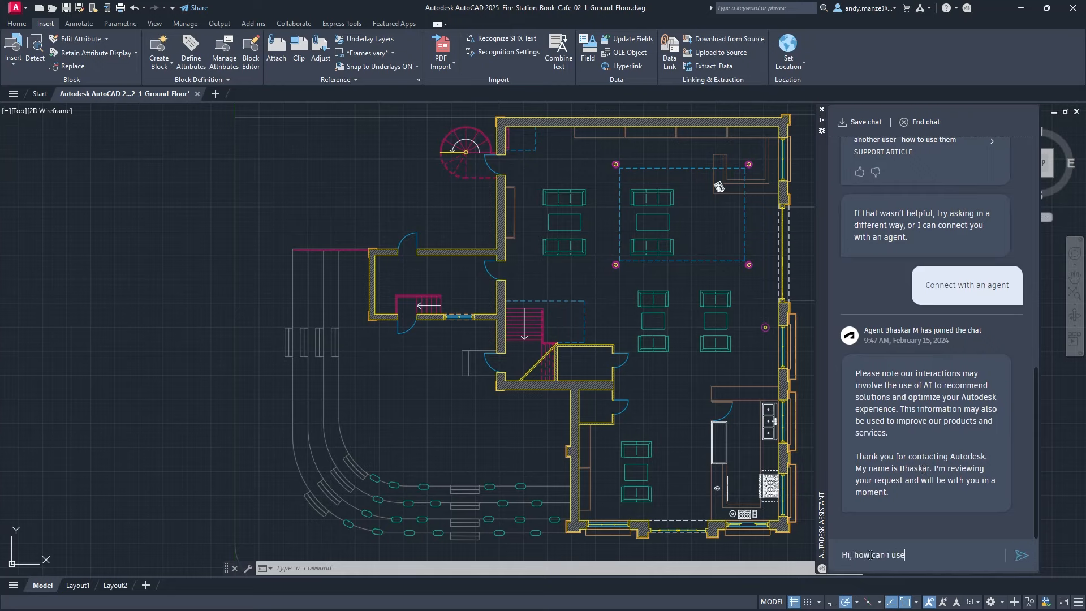
pyautogui.write('smart')
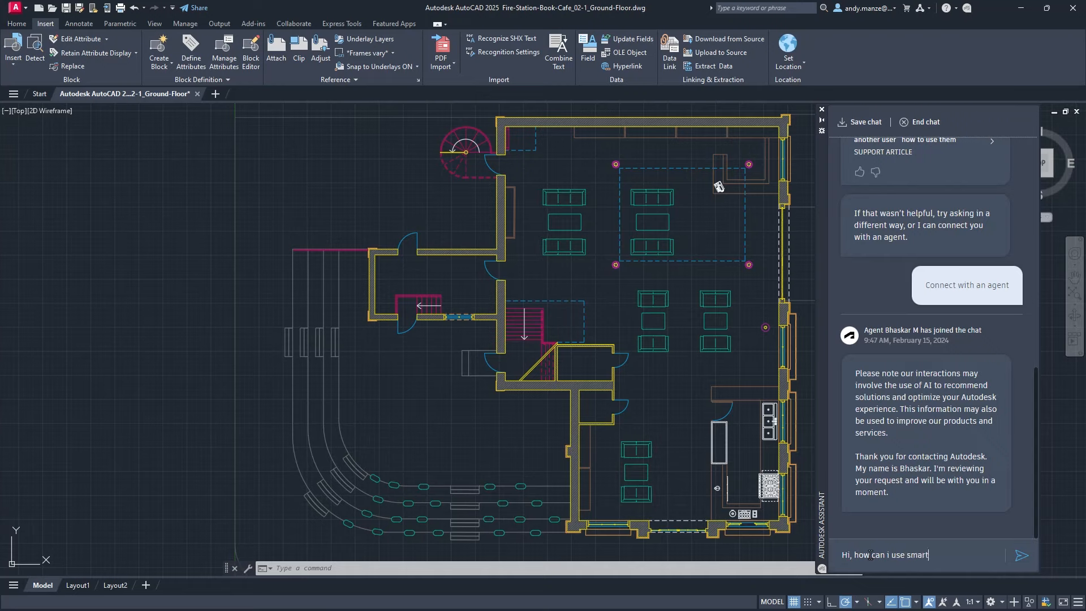
pyautogui.write('blocks?')
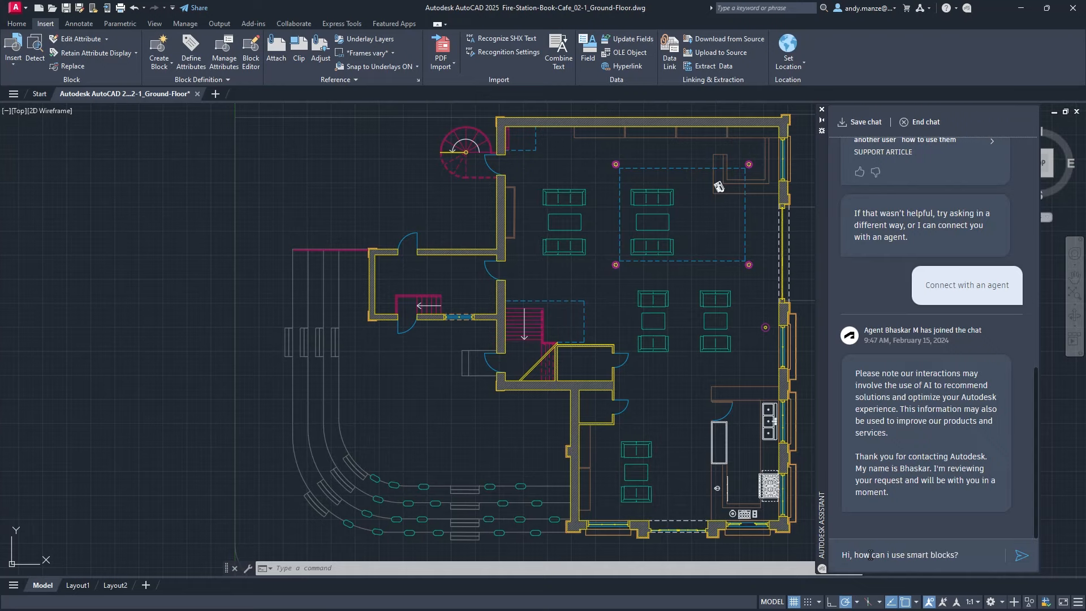
pyautogui.click(1021, 555)
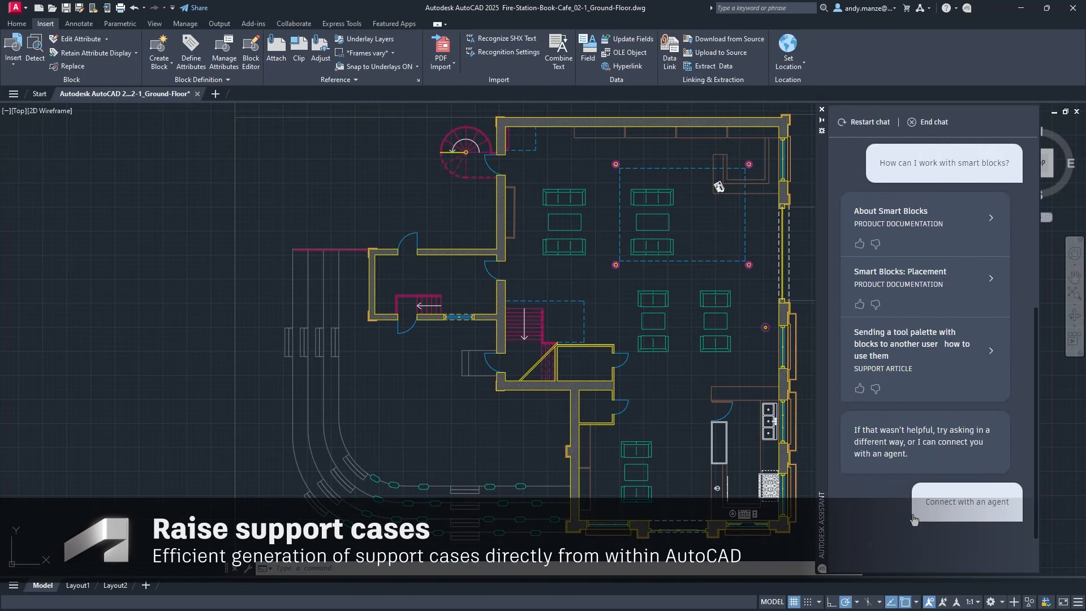
# Ask to connect with an agent and start creating a support case
pyautogui.click(965, 501)
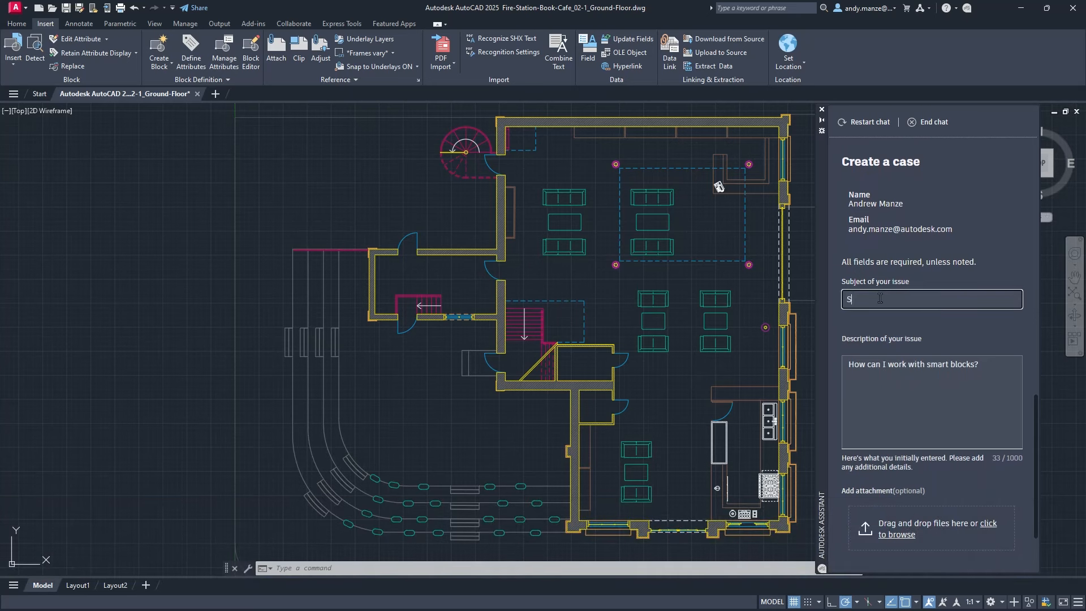
# Give the case the subject 'Smart Blocks' and submit it, receiving case number 21954918
pyautogui.write('Smart Blocks')
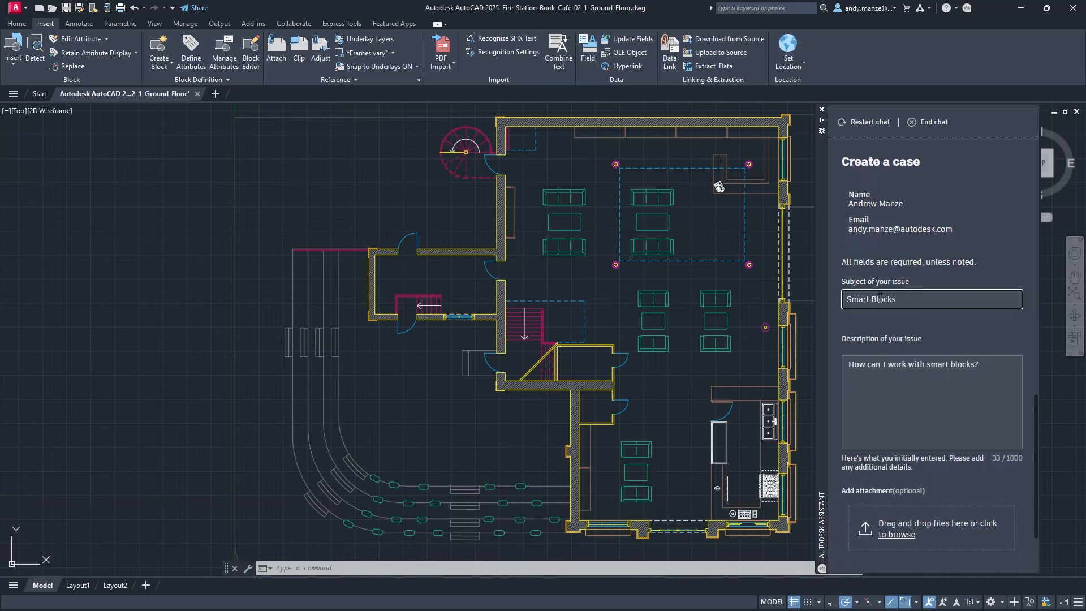
pyautogui.scroll(-3)
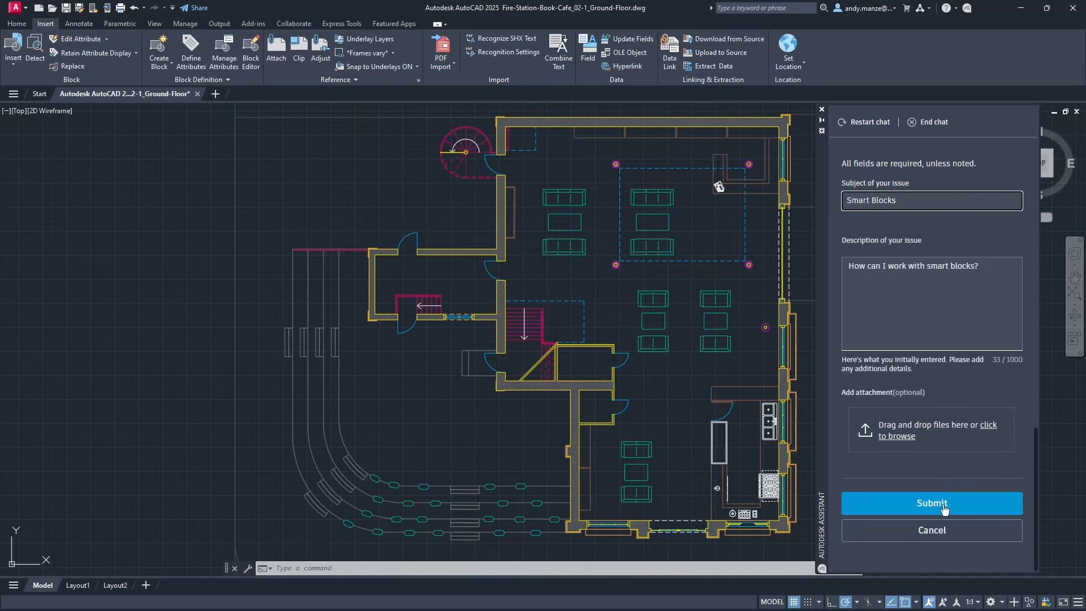
pyautogui.click(931, 502)
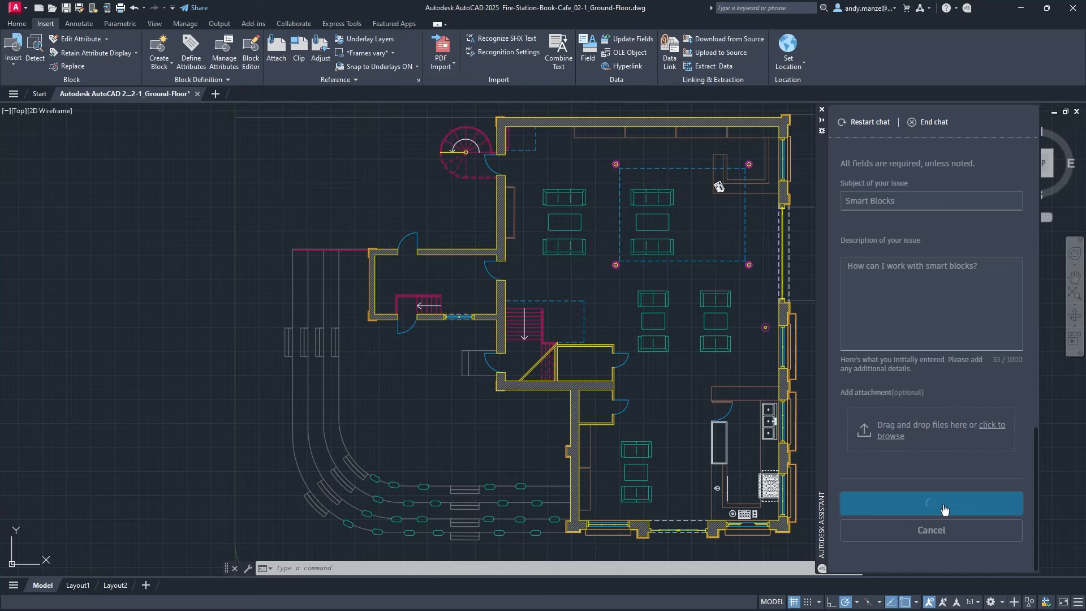
pyautogui.click(930, 503)
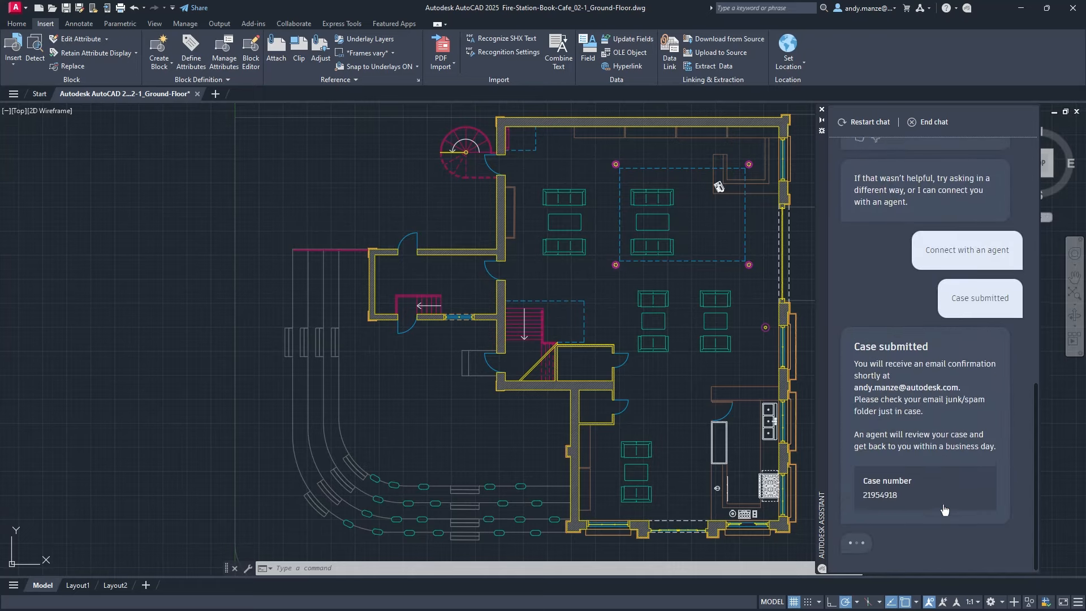